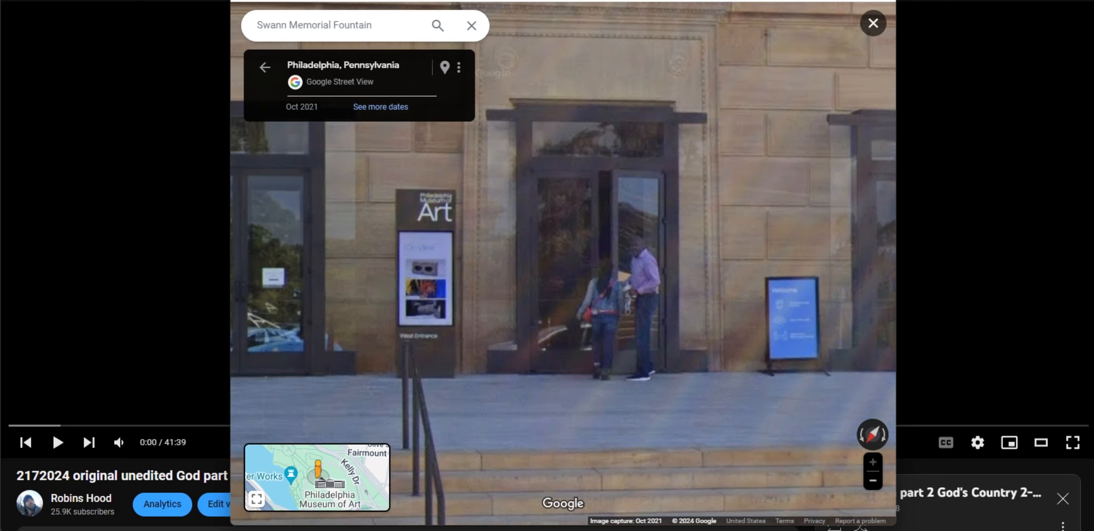
- Dismiss the Street View overlay so the Philadelphia Art Museum recording plays
{"action": "left_click", "coordinate": [57, 443]}
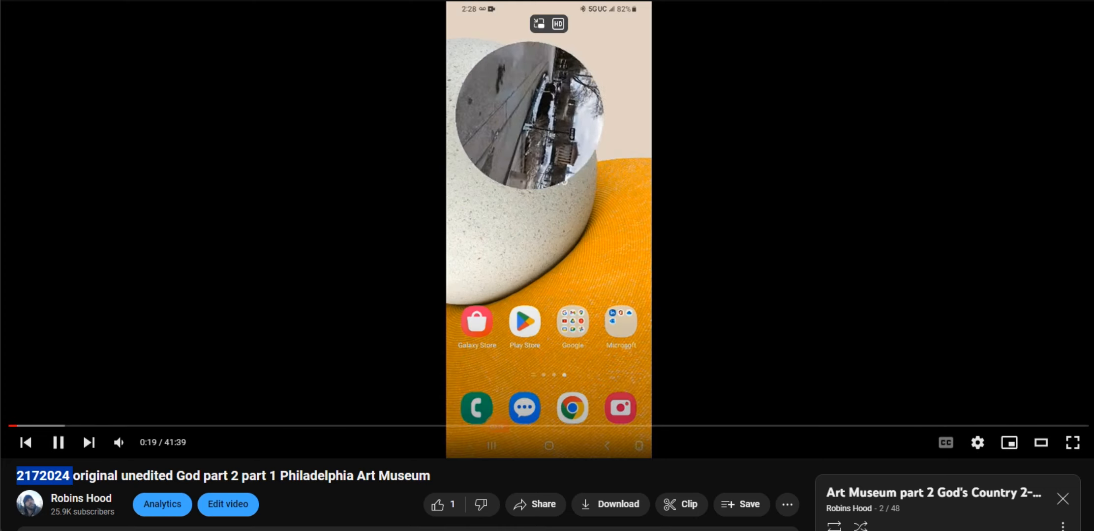
- Skip ahead in the museum recording to the song playing in the phone's music app
{"action": "left_click", "coordinate": [57, 443]}
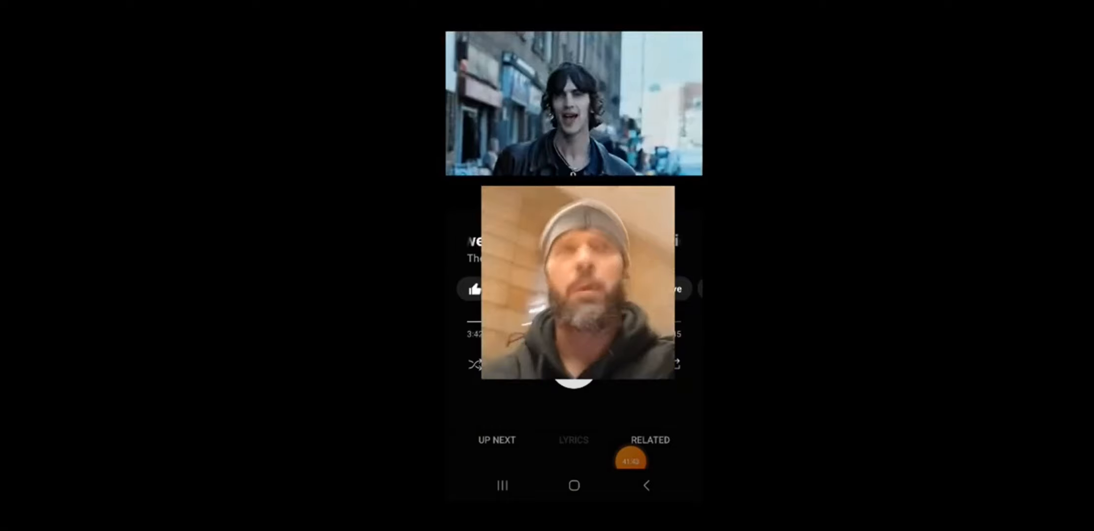
- Jump forward to the Depeche Mode song with the 'NON stop' and 'Total Time' annotations
{"action": "left_click", "coordinate": [631, 464]}
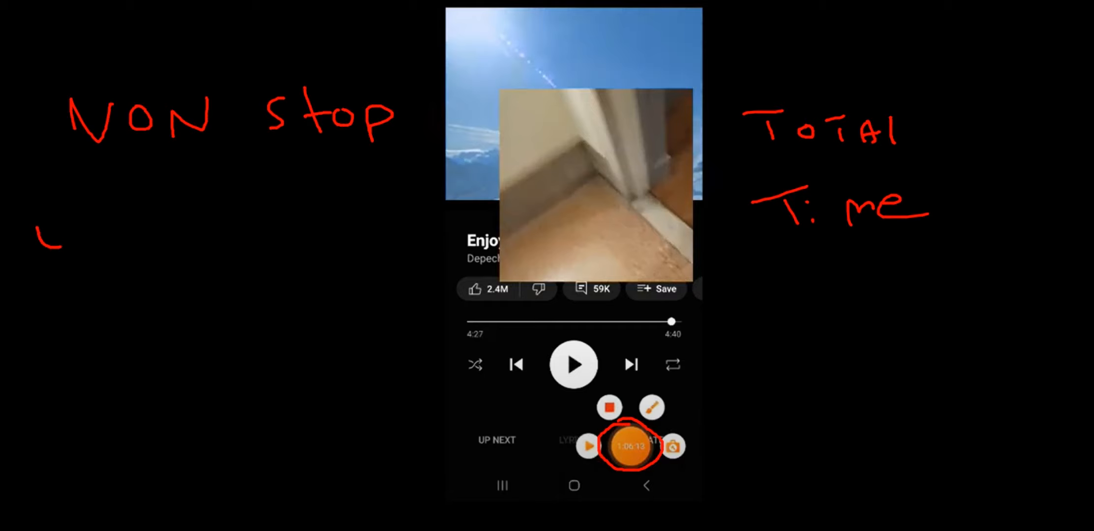
{"action": "type", "text": "un pa"}
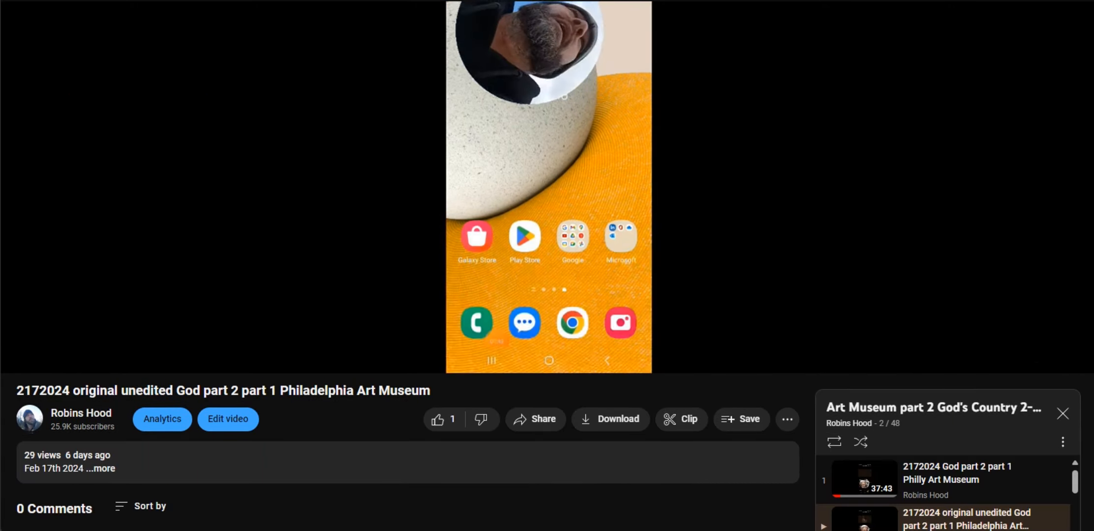
{"action": "double_click", "coordinate": [27, 391]}
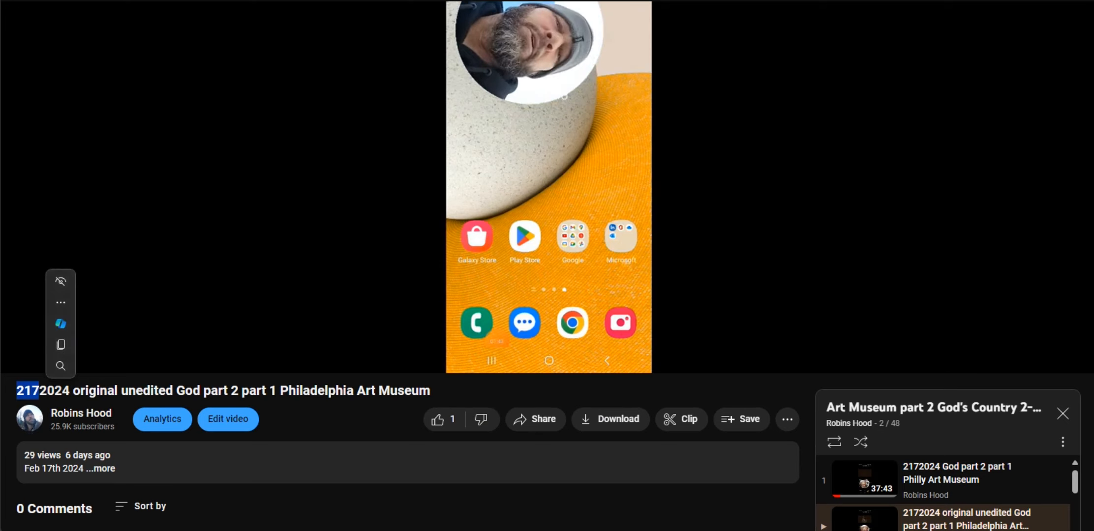
{"action": "scroll", "scroll_direction": "down", "scroll_amount": 3}
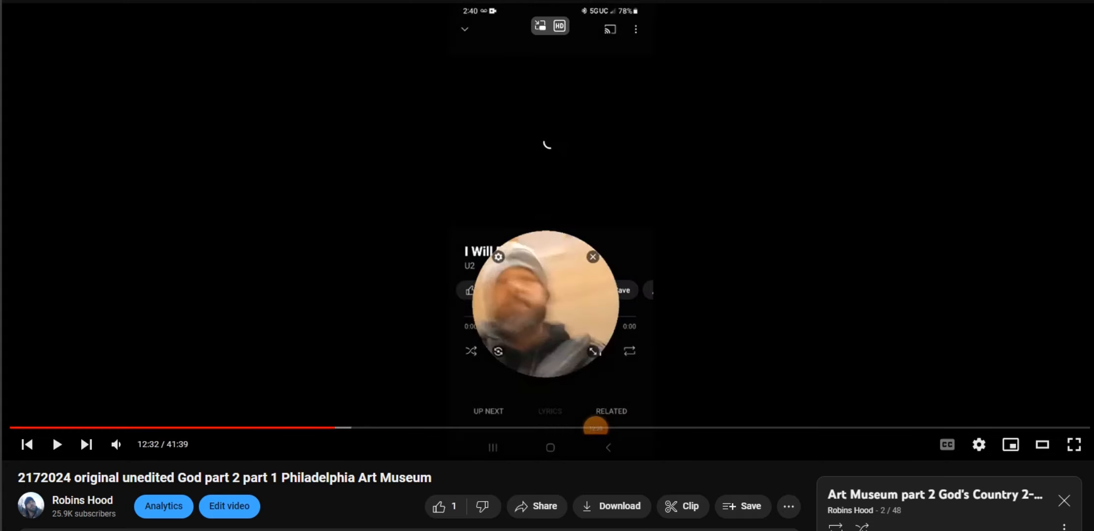
{"action": "left_click", "coordinate": [57, 445]}
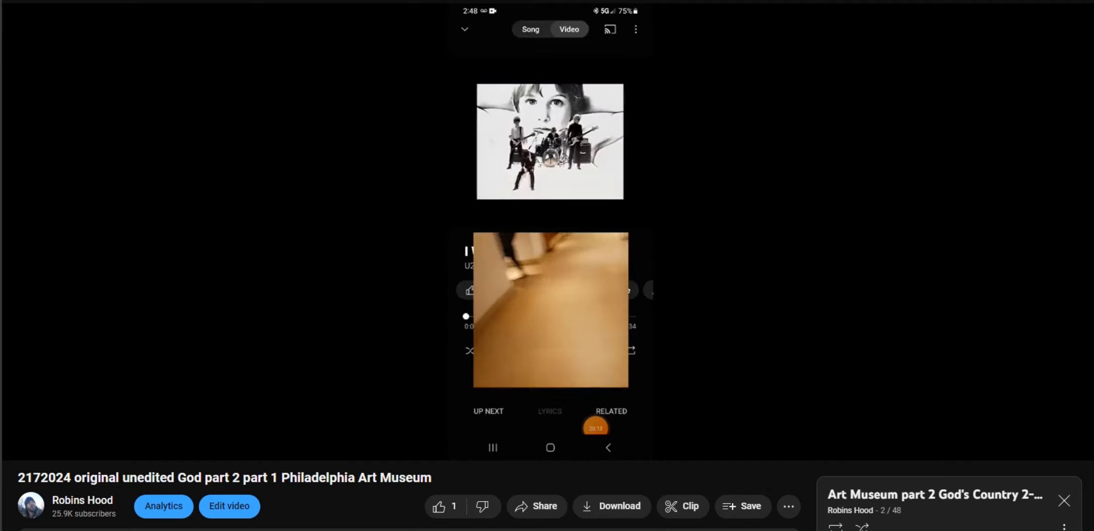
{"action": "mouse_move", "coordinate": [538, 442]}
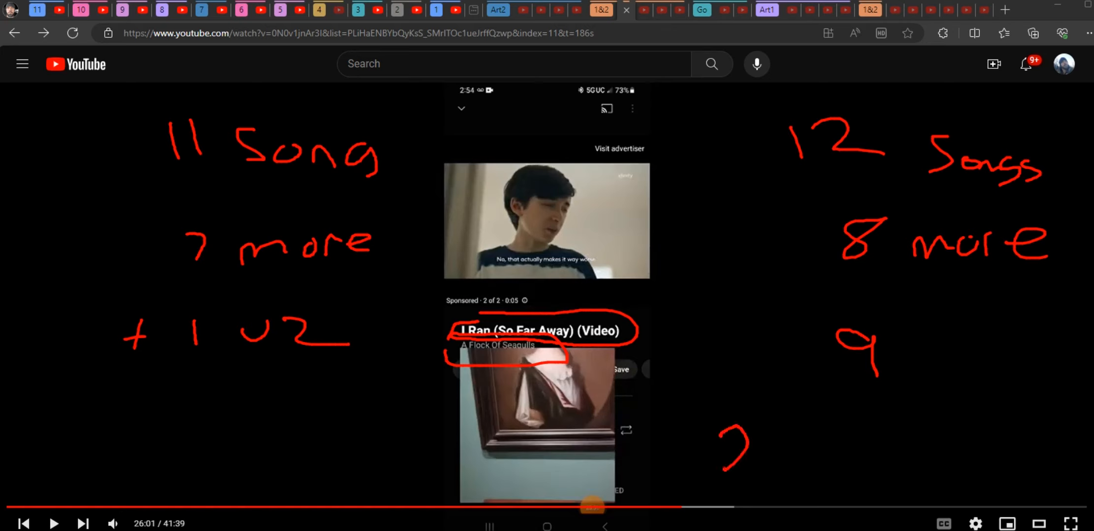
{"action": "left_click_drag", "start_coordinate": [718, 447], "coordinate": [795, 461]}
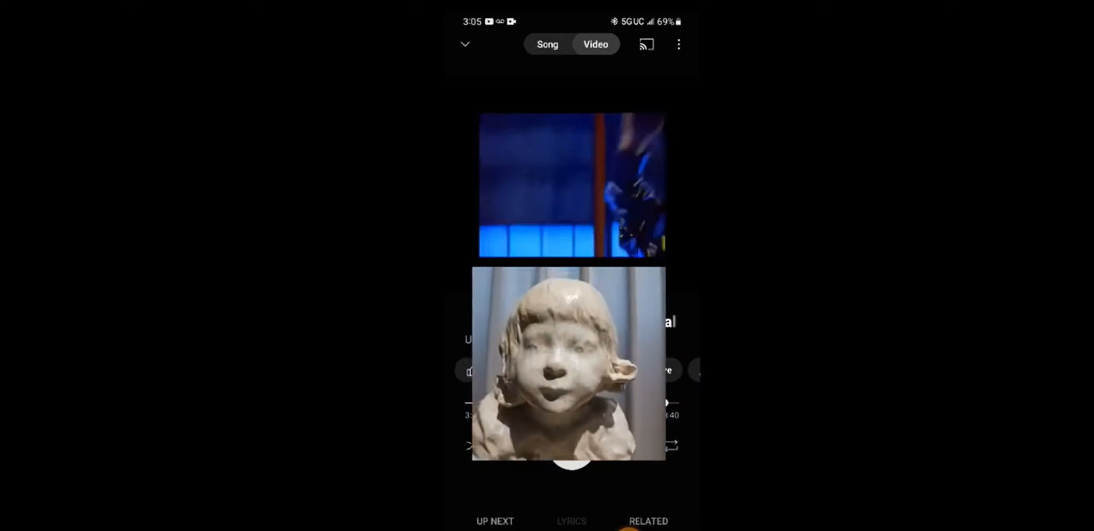
{"action": "left_click_drag", "start_coordinate": [488, 402], "coordinate": [673, 403]}
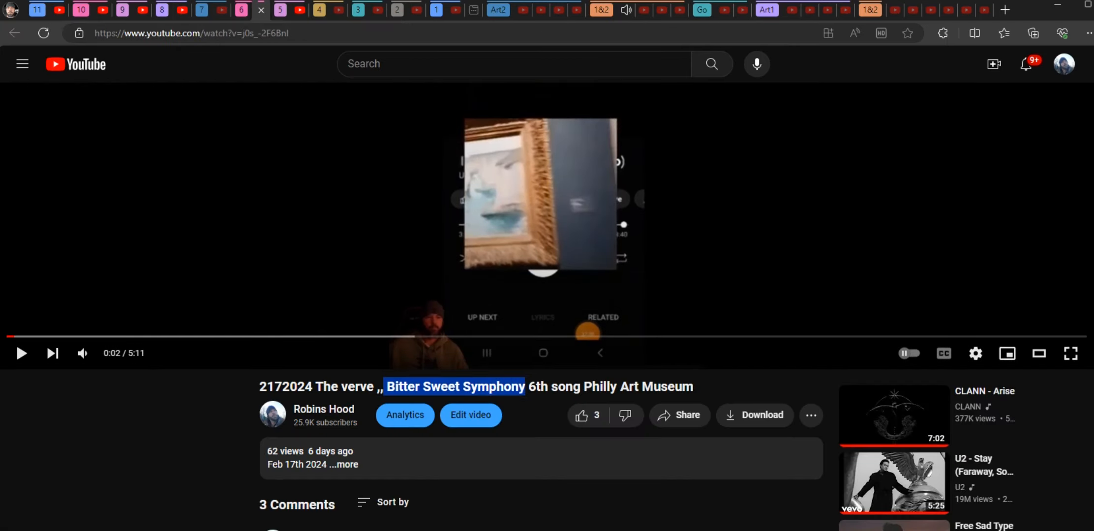
{"action": "mouse_move", "coordinate": [600, 10]}
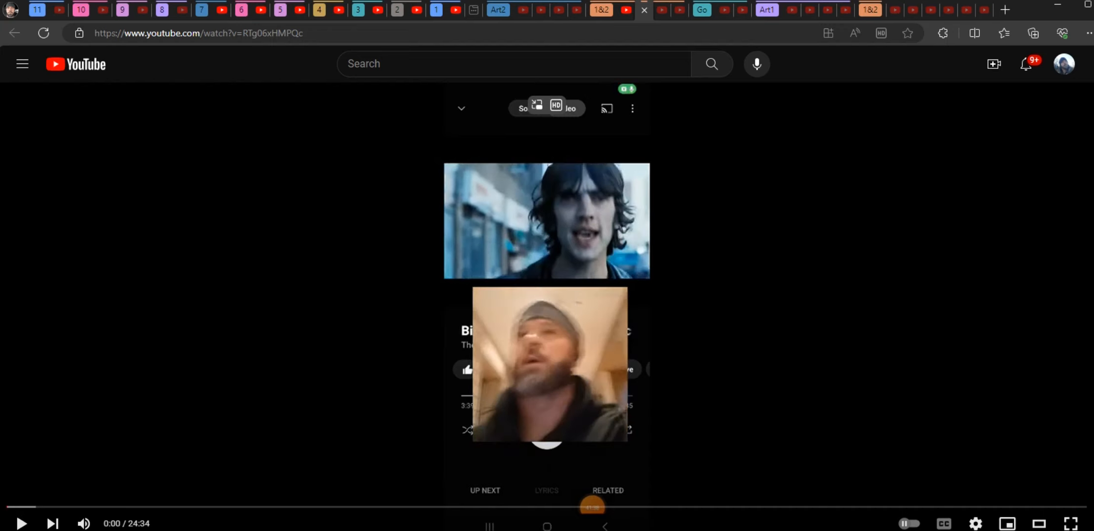
{"action": "mouse_move", "coordinate": [179, 506]}
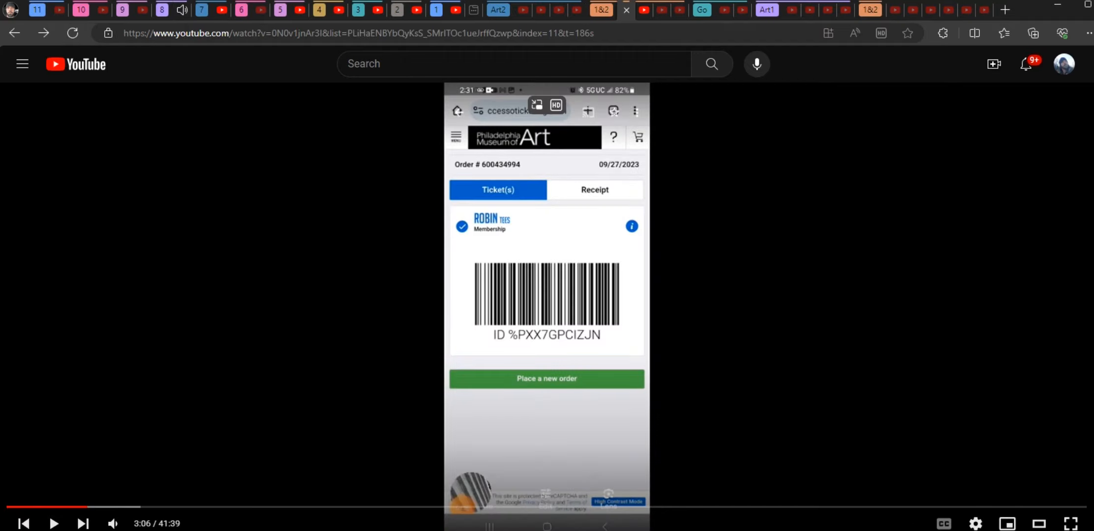
- Resume playback at the U2 song section paired with the crucifixion painting
{"action": "left_click", "coordinate": [56, 522]}
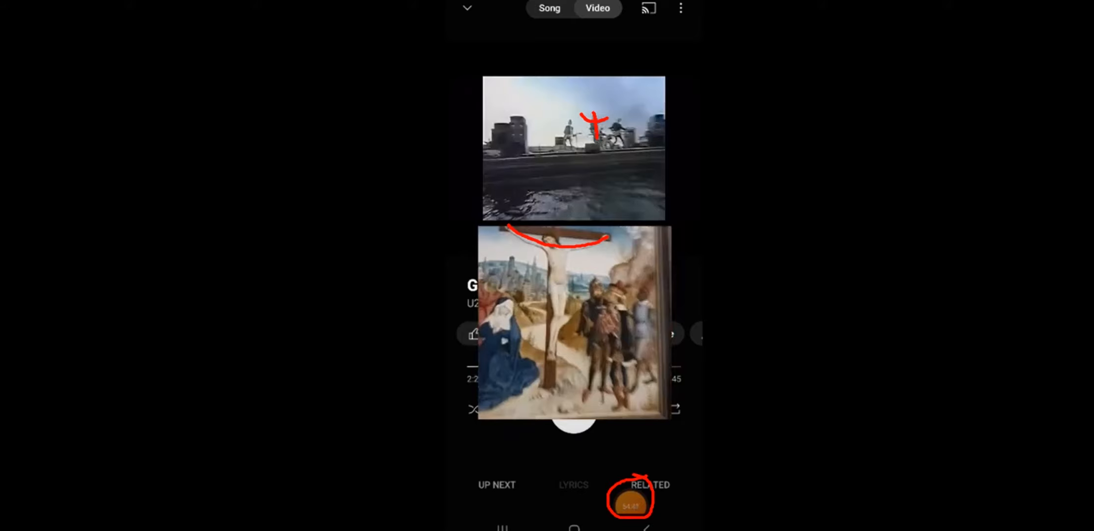
- Exit the zoomed view and let the God part 2 museum video play past 14 minutes
{"action": "left_click_drag", "start_coordinate": [551, 241], "coordinate": [551, 377]}
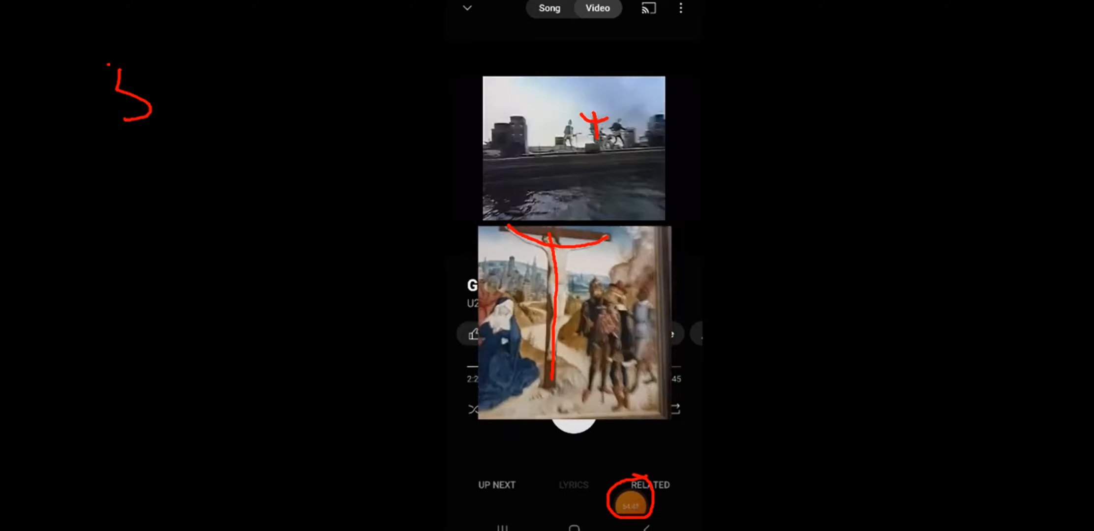
{"action": "type", "text": "54 min"}
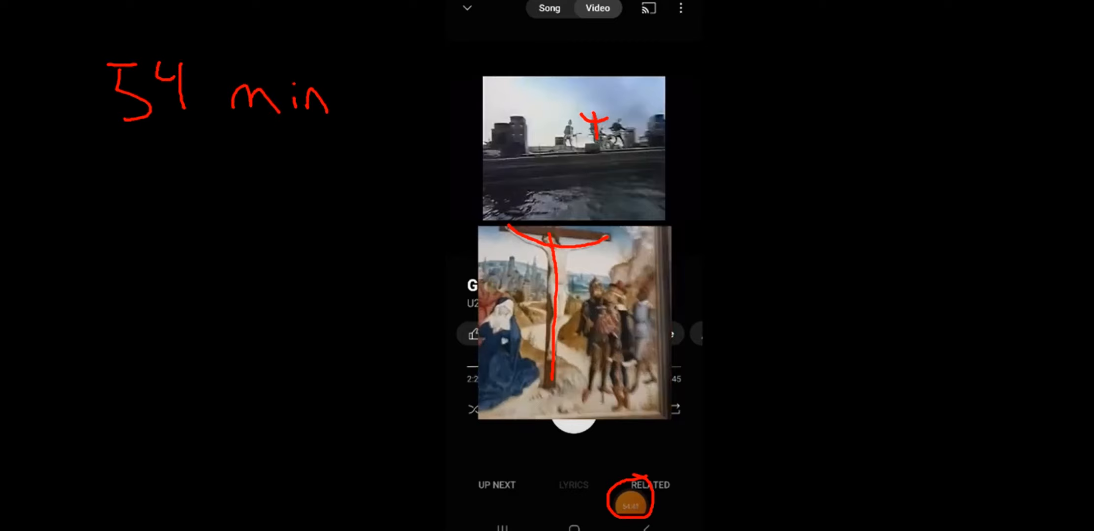
{"action": "left_click_drag", "start_coordinate": [477, 73], "coordinate": [476, 213]}
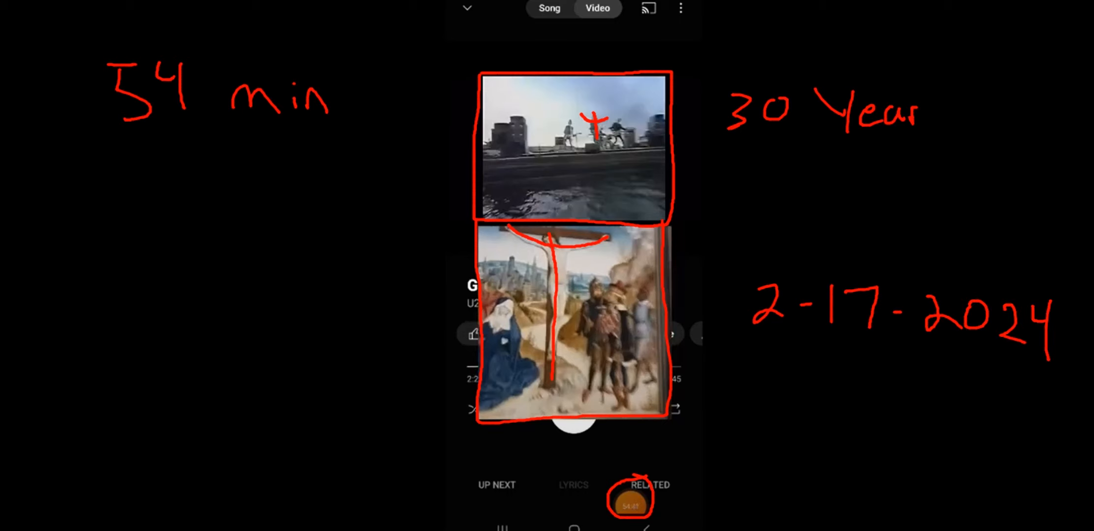
{"action": "left_click_drag", "start_coordinate": [122, 154], "coordinate": [356, 143]}
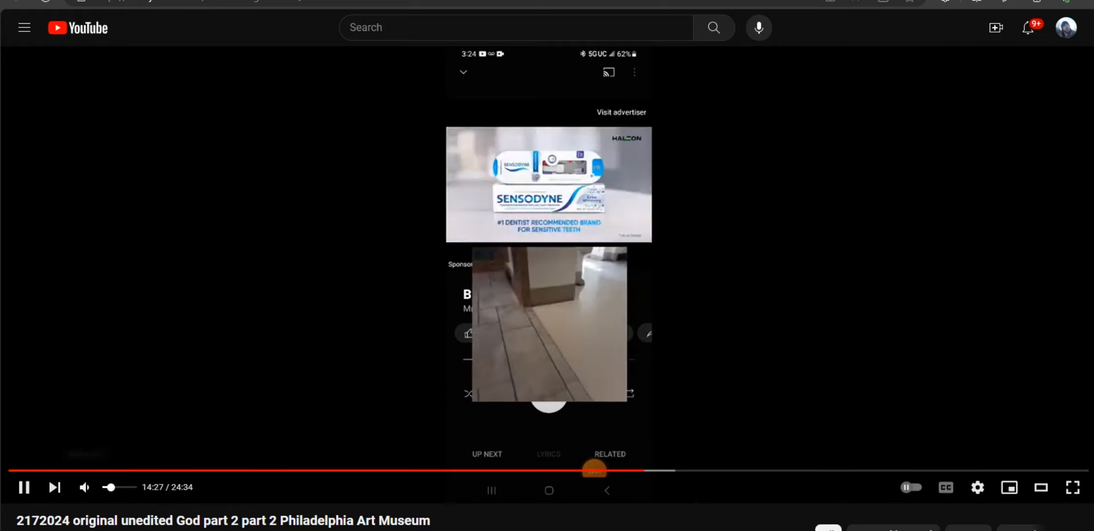
- Load 'The Cranberries Linger 8th song Philly Art Museum' video in the player
{"action": "left_click", "coordinate": [84, 488]}
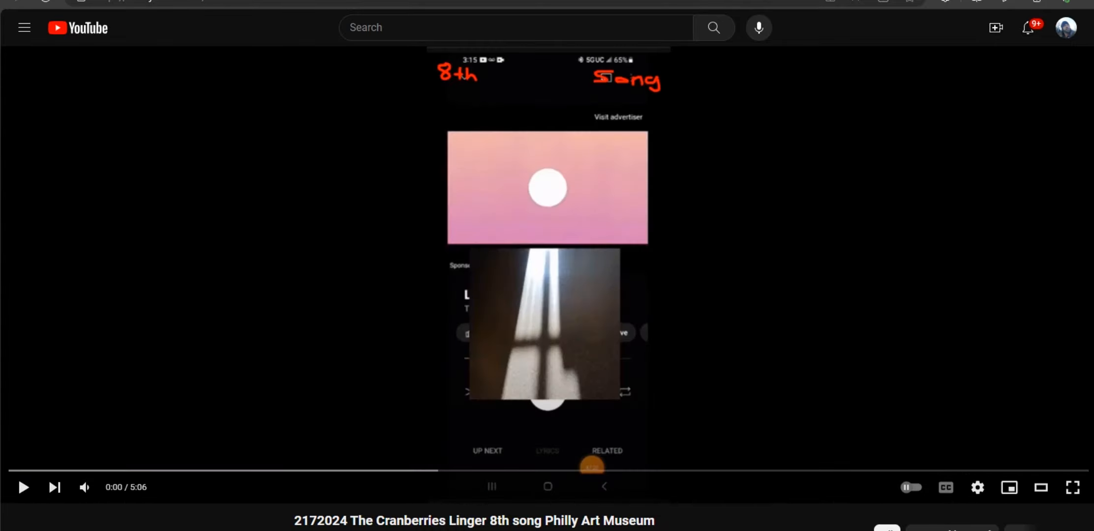
{"action": "mouse_move", "coordinate": [1072, 501]}
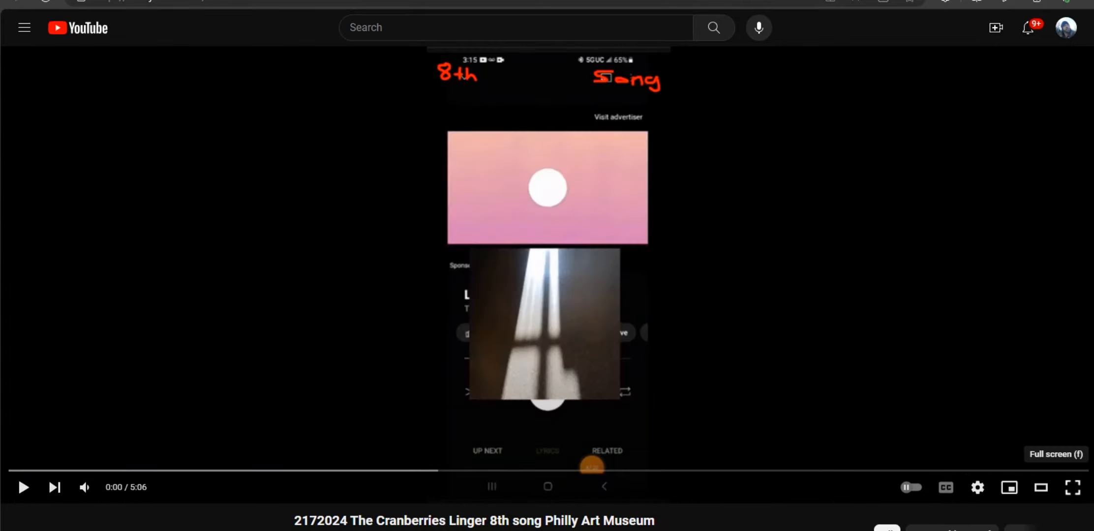
- Start the Linger 8th song video playing and let it run on to the Depeche Mode 11th song video
{"action": "left_click", "coordinate": [1072, 488]}
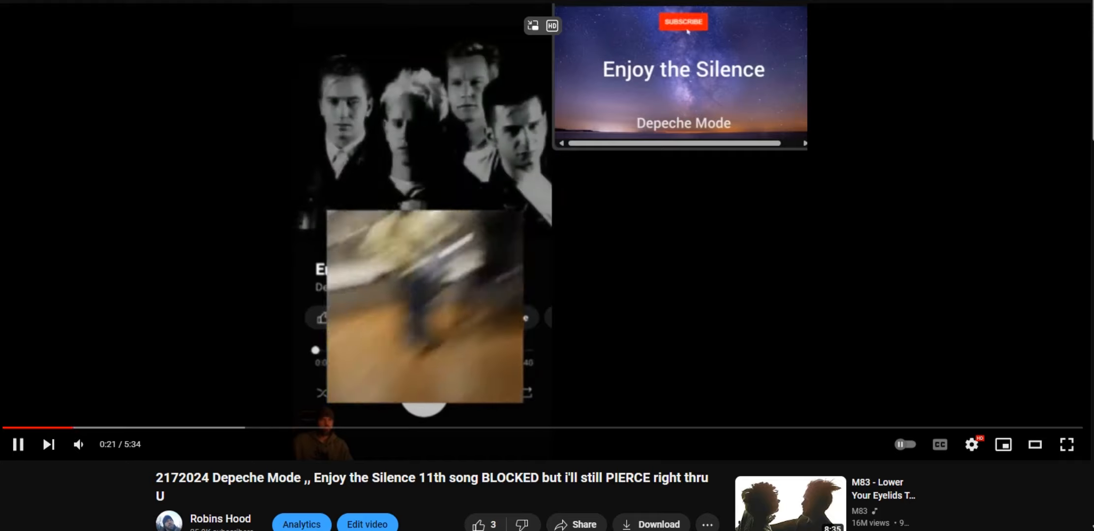
{"action": "left_click", "coordinate": [684, 23]}
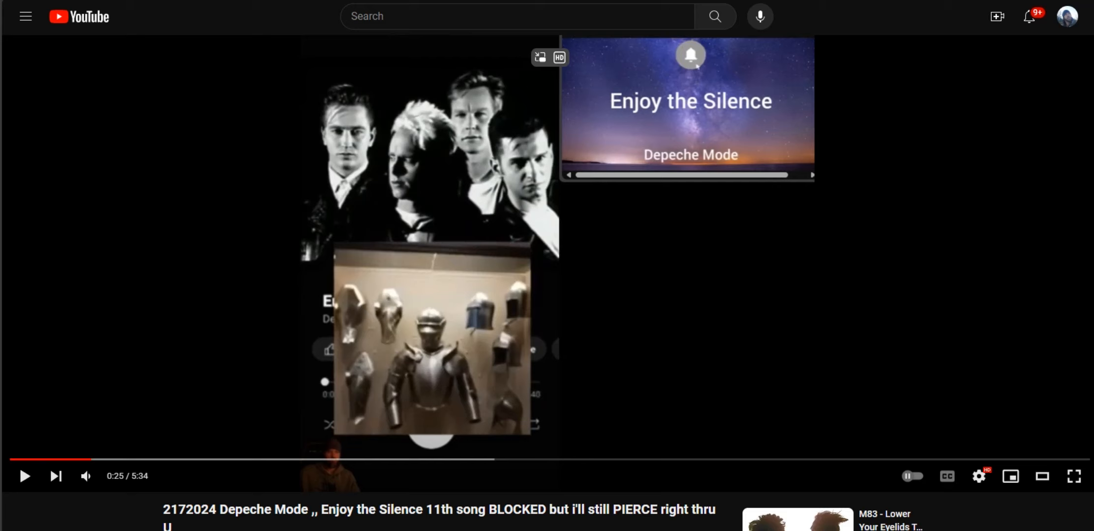
{"action": "left_click", "coordinate": [26, 476]}
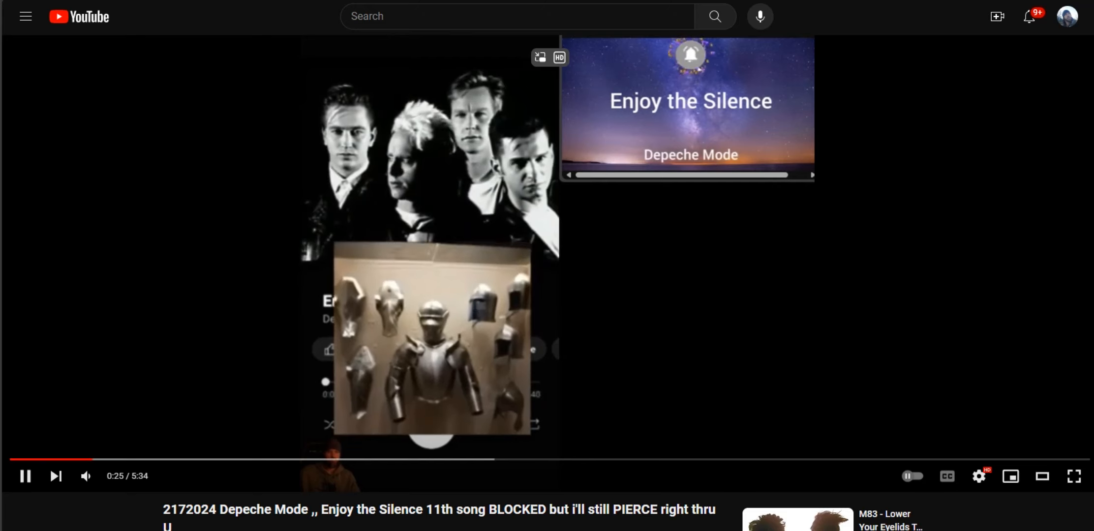